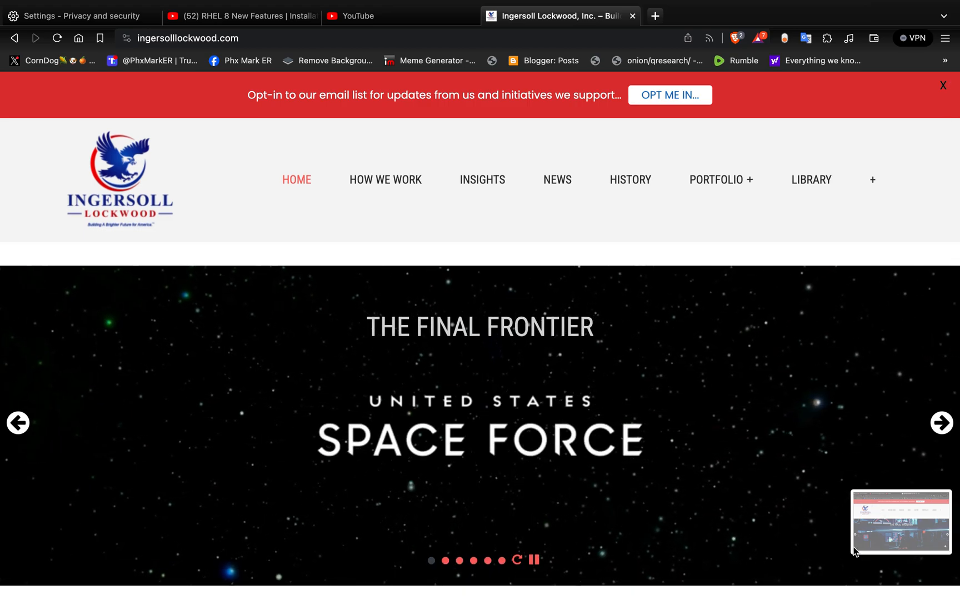
scroll(down, 3)
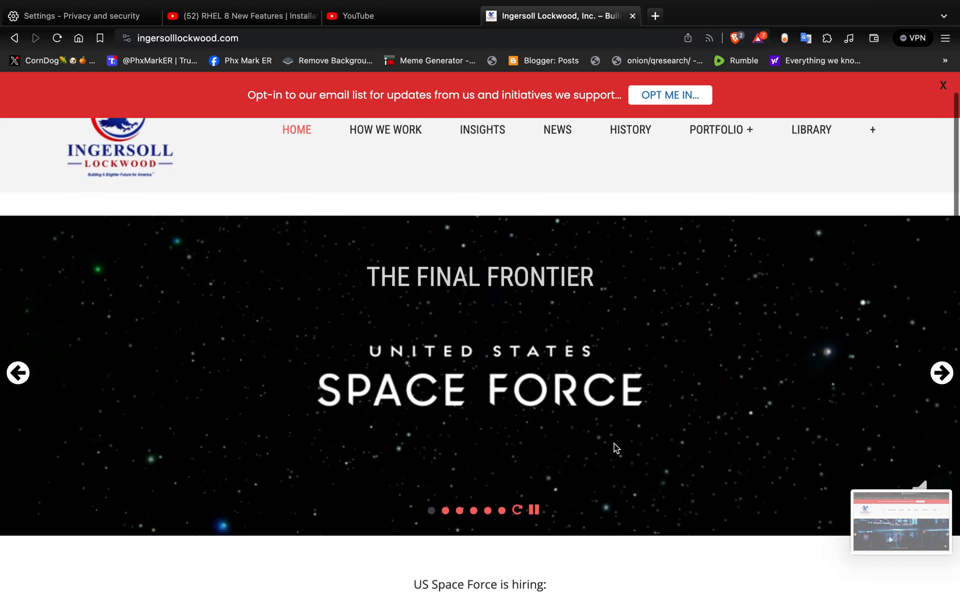
scroll(down, 3)
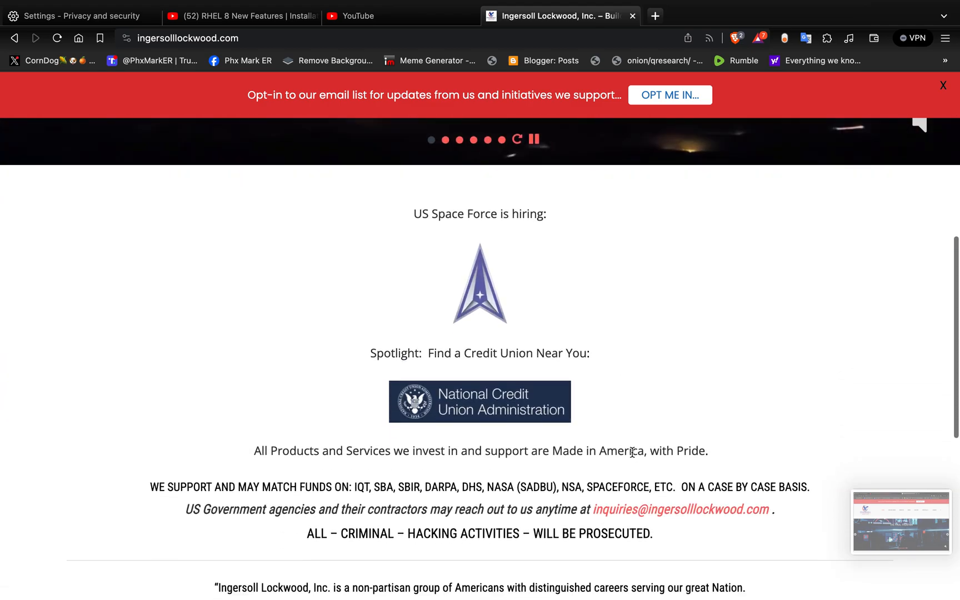
scroll(down, 3)
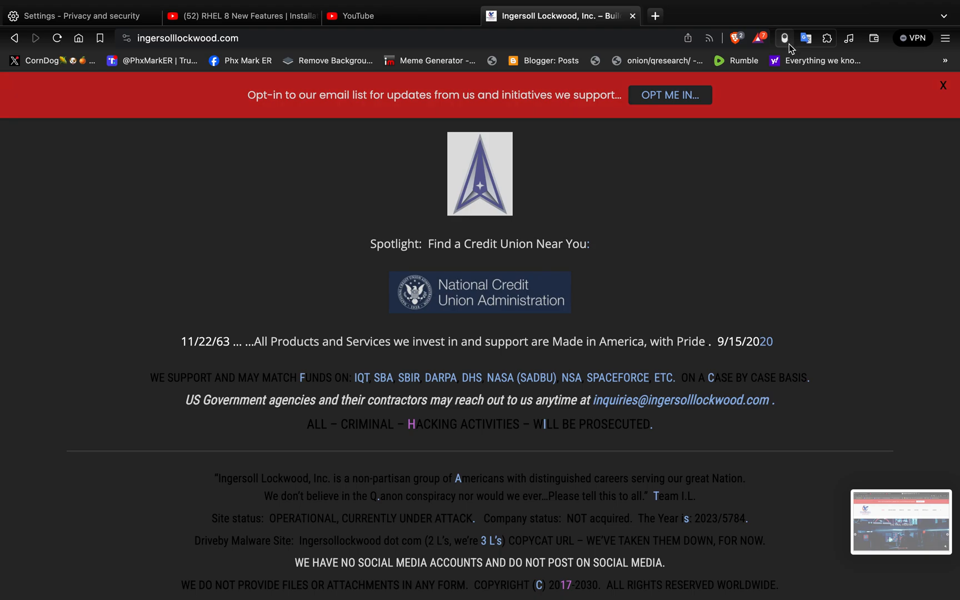
scroll(down, 3)
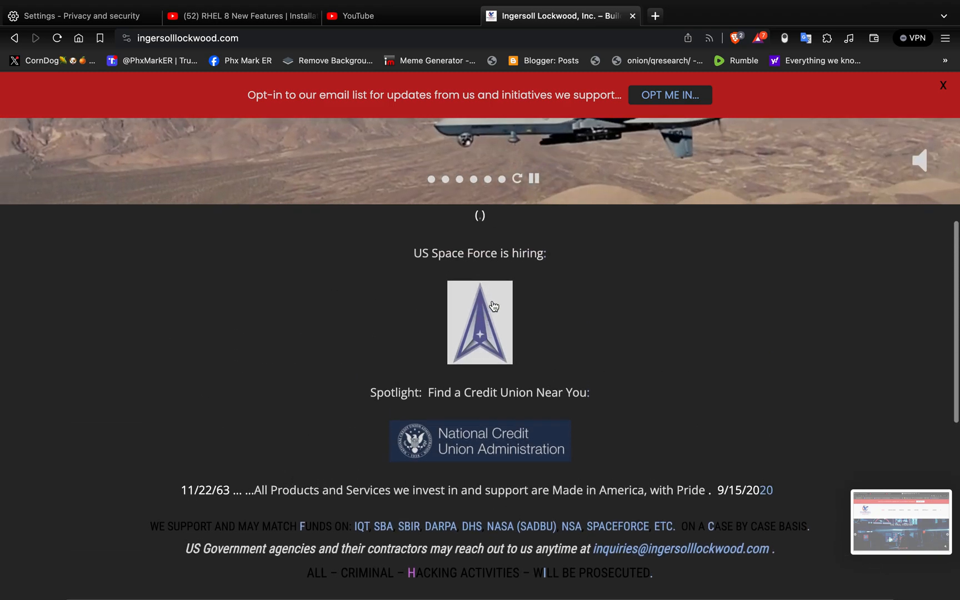
scroll(down, 3)
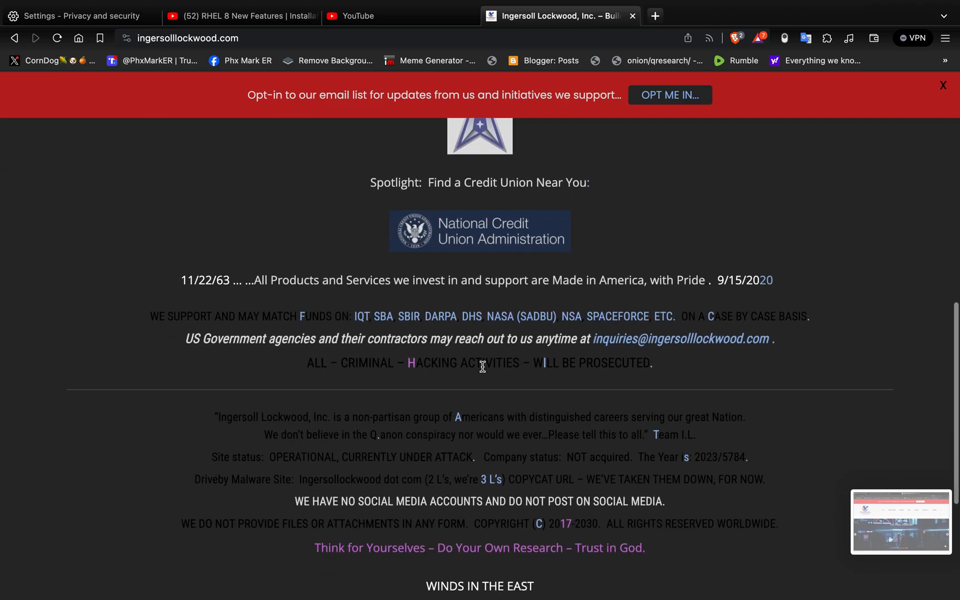
scroll(down, 3)
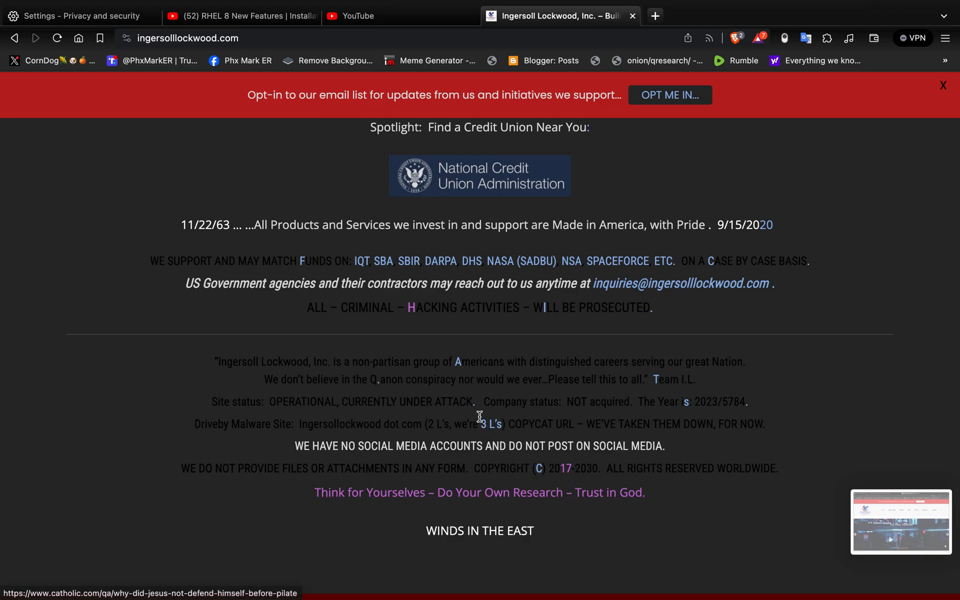
mouse_move(477, 411)
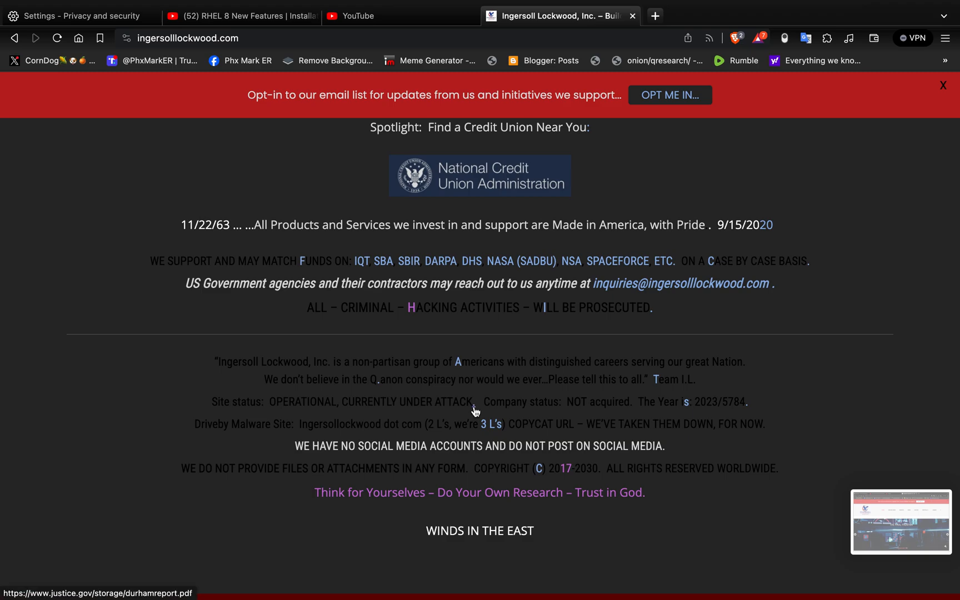
mouse_move(750, 410)
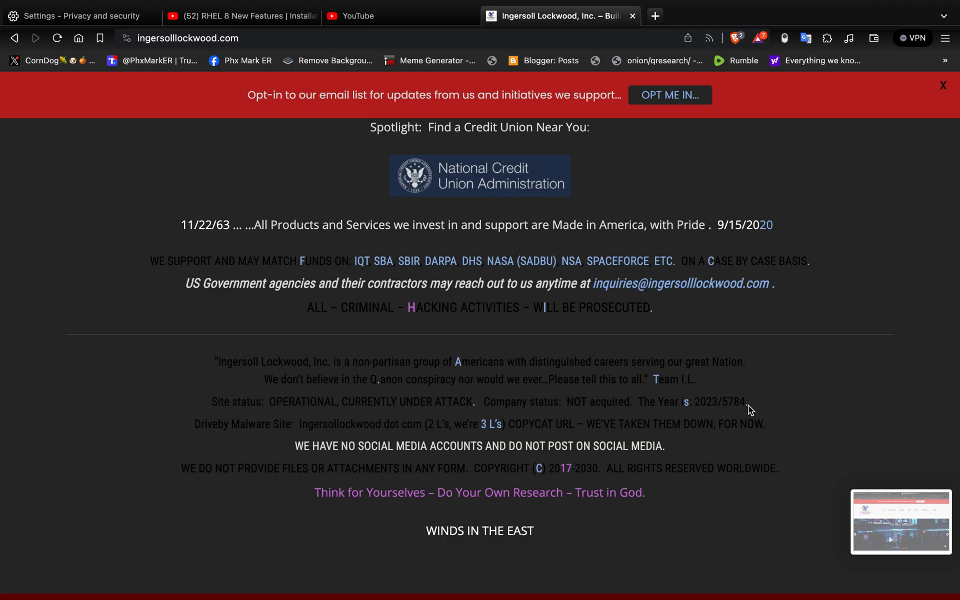